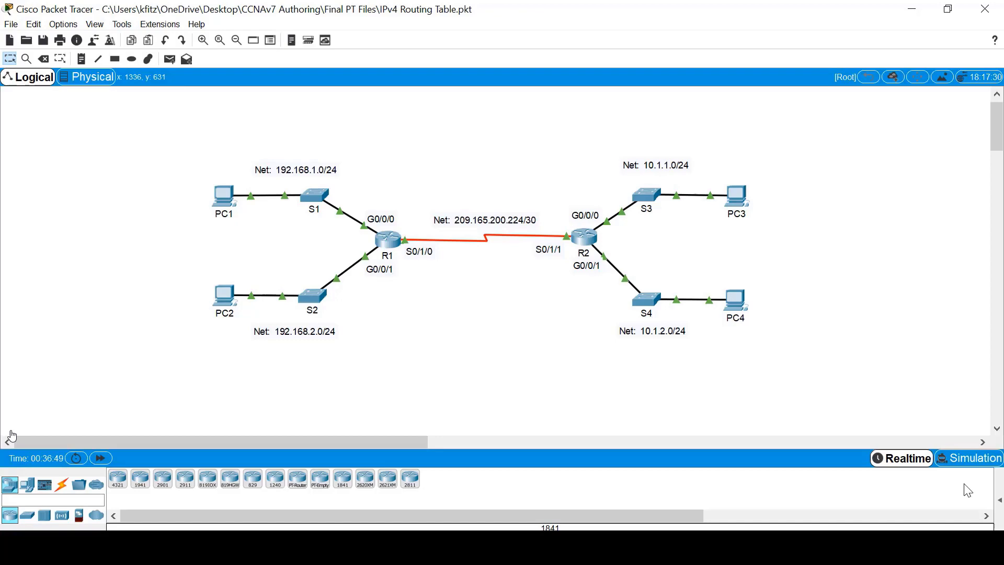
mouse_move(358, 188)
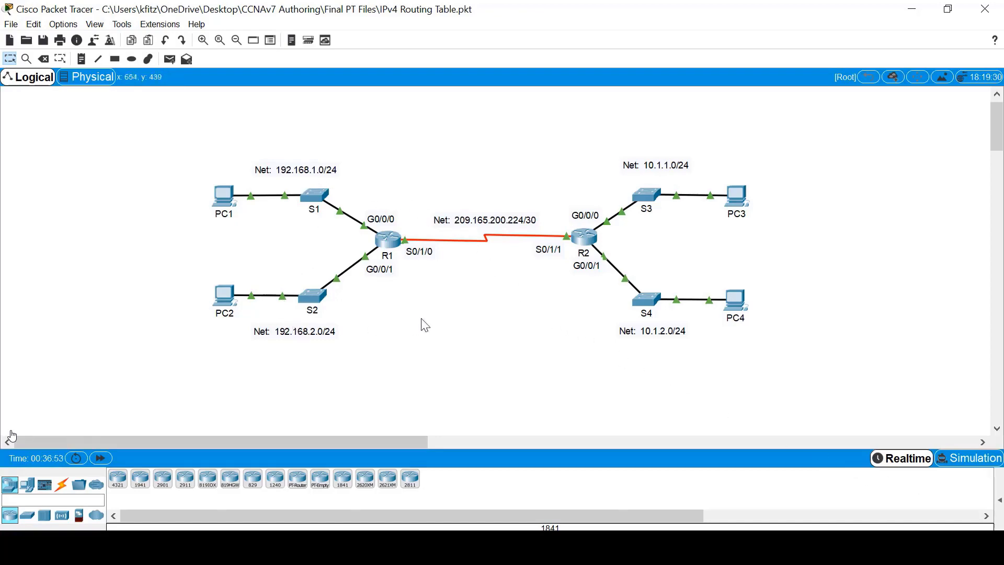
mouse_move(643, 346)
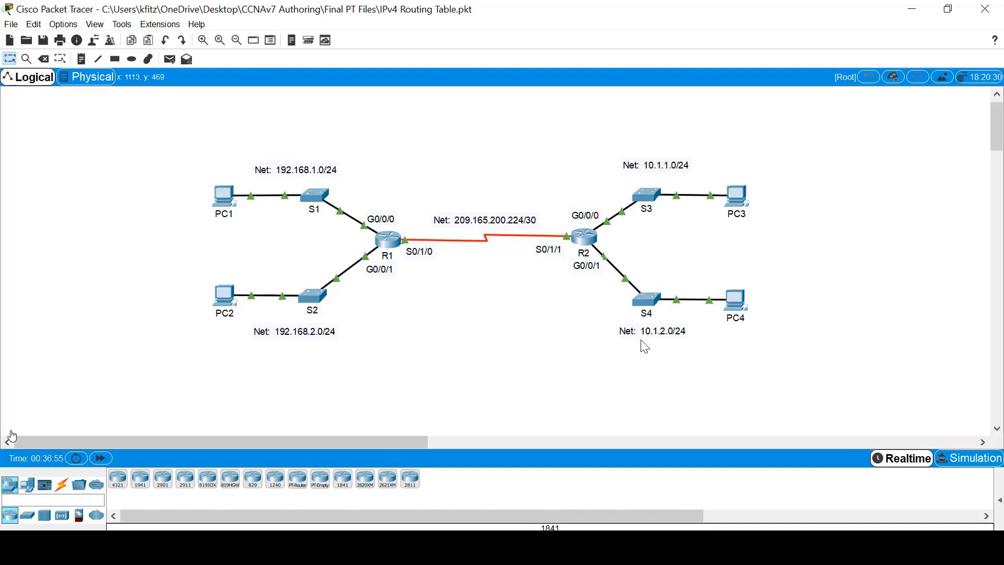
mouse_move(571, 227)
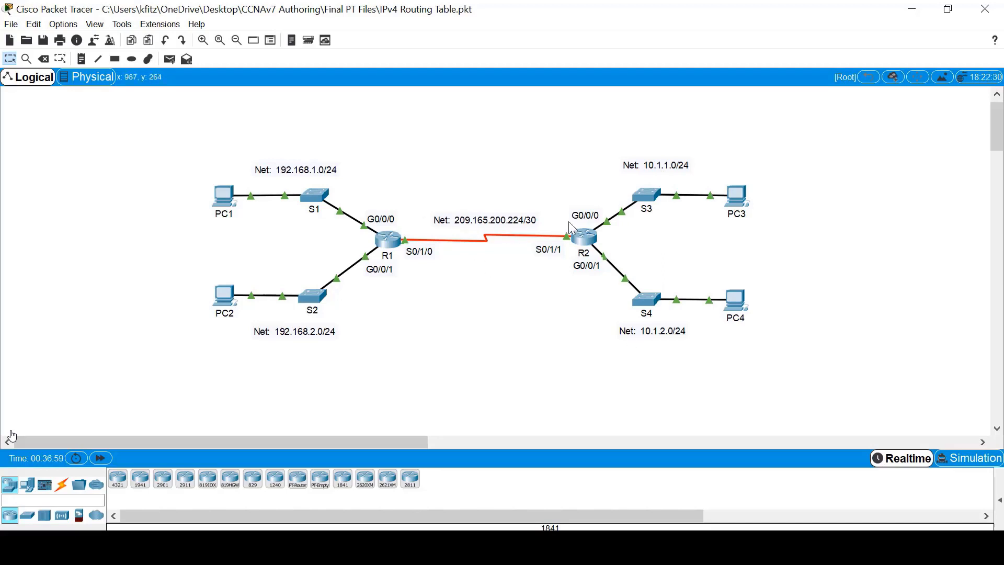
mouse_move(394, 244)
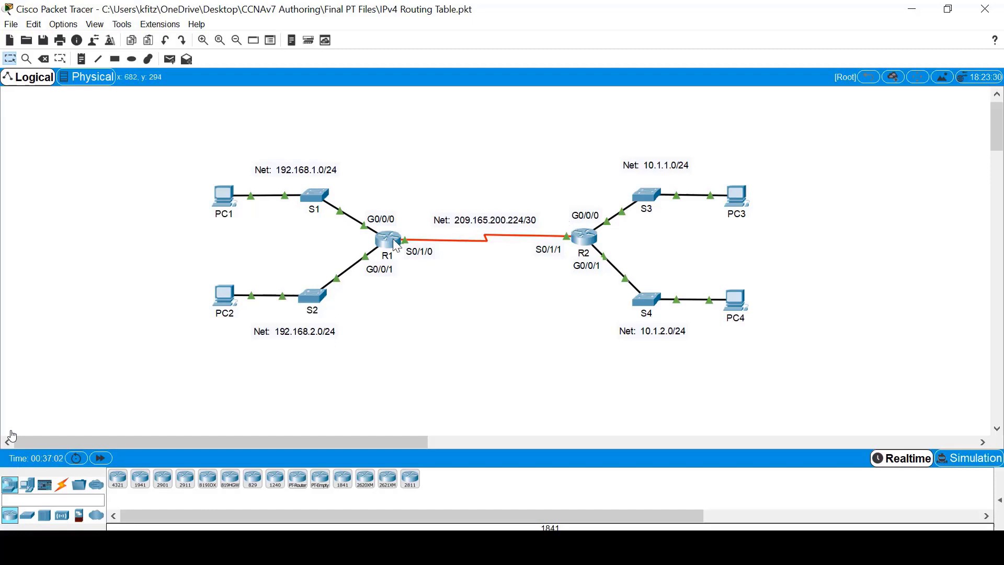
mouse_move(413, 227)
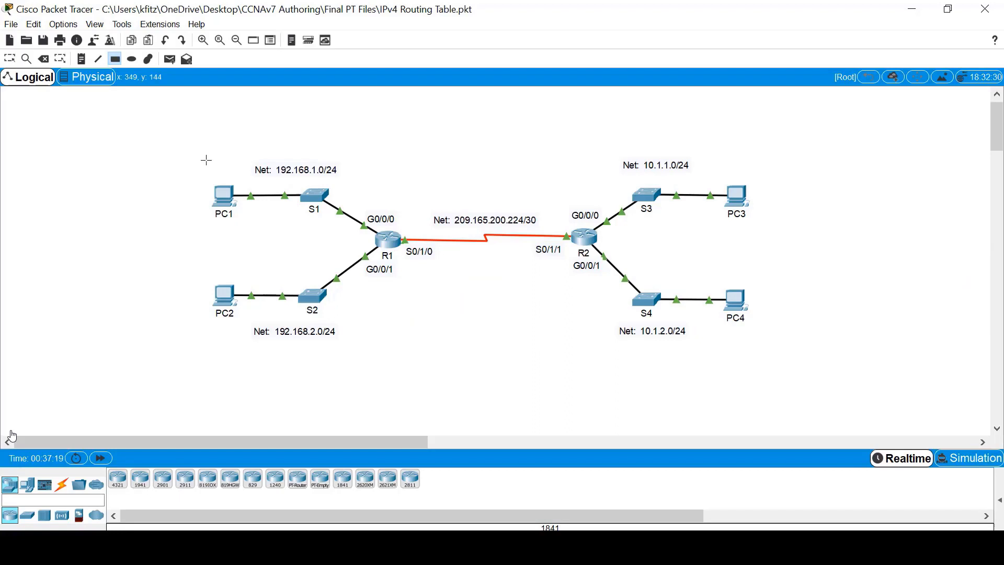
Step: Shade R1's attached LAN area with a yellow rectangle on the topology
left_click_drag(205, 159, 359, 243)
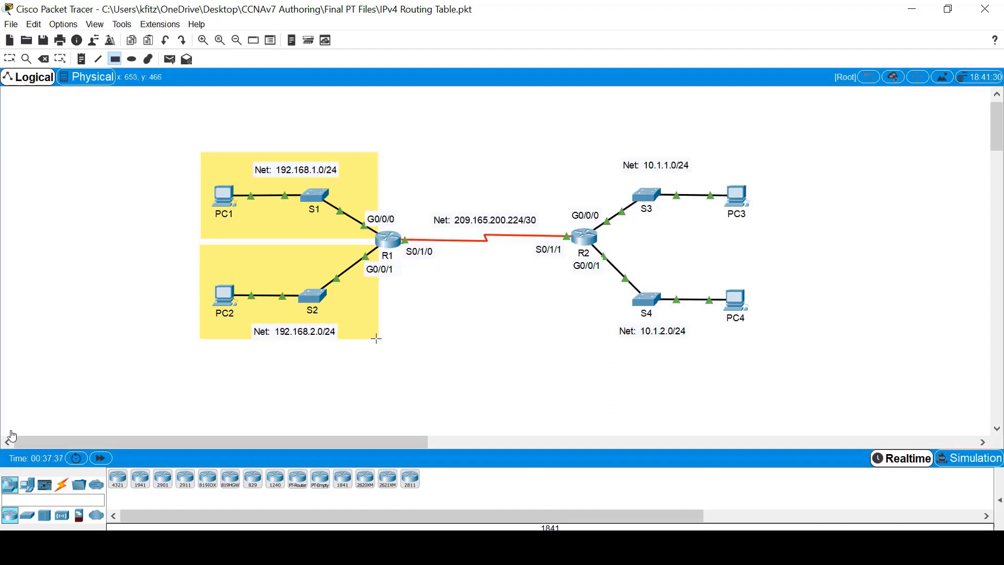
mouse_move(406, 208)
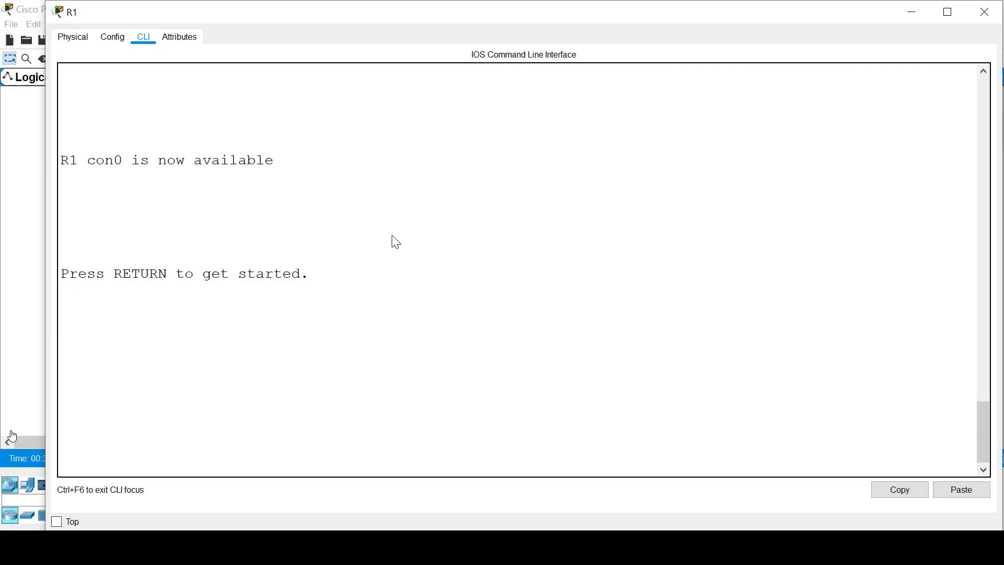
Step: Enter privileged mode on R1 and run show ip route to display its routing table
key("Return")
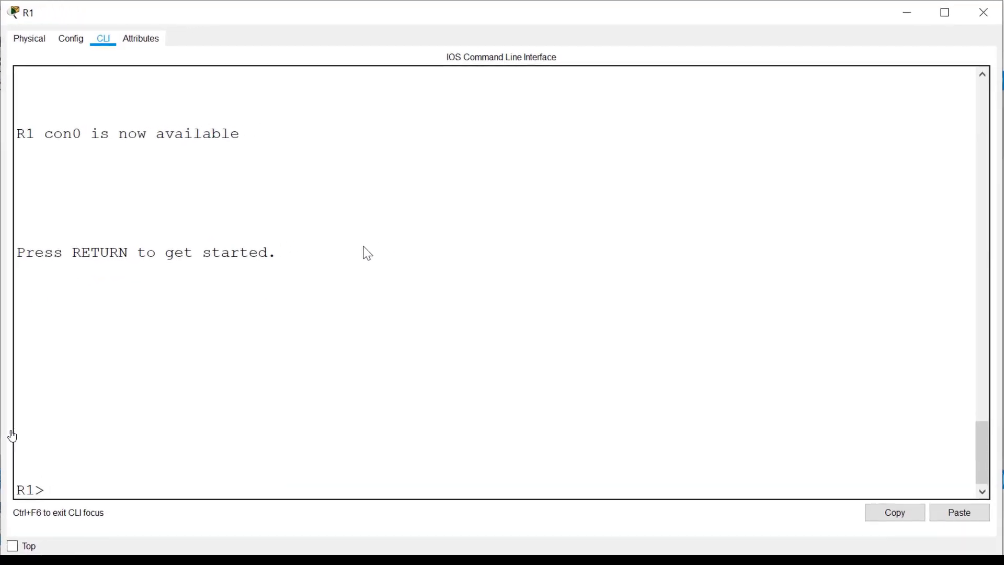
type("enable")
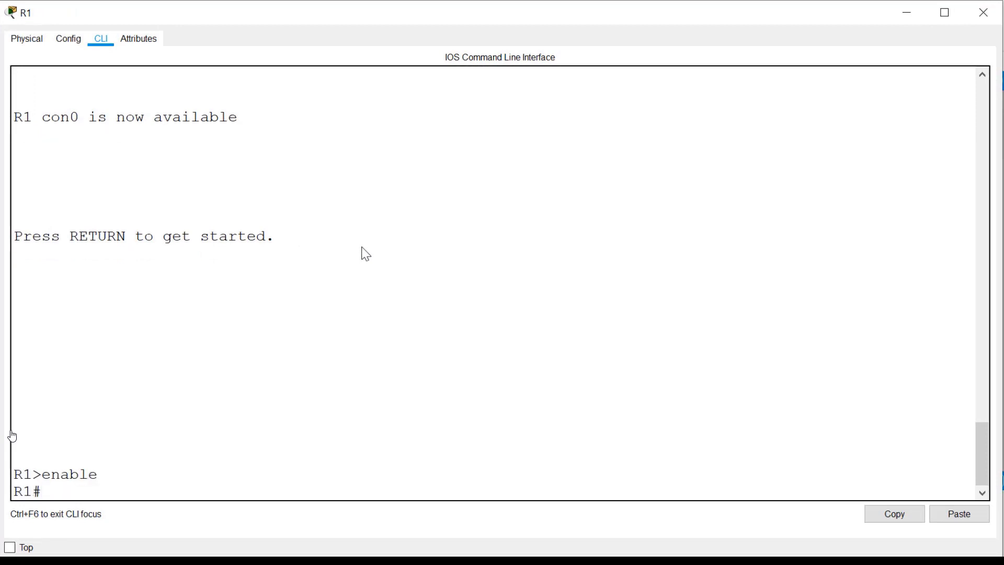
type("show ip route")
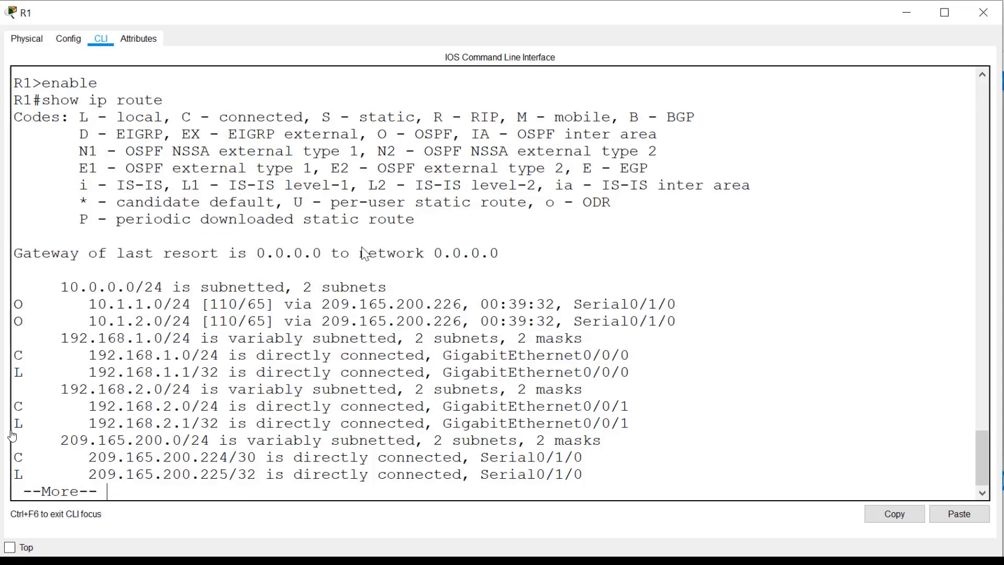
Step: Page past --More-- to reveal the rest of the routing table down to the default route
key("space")
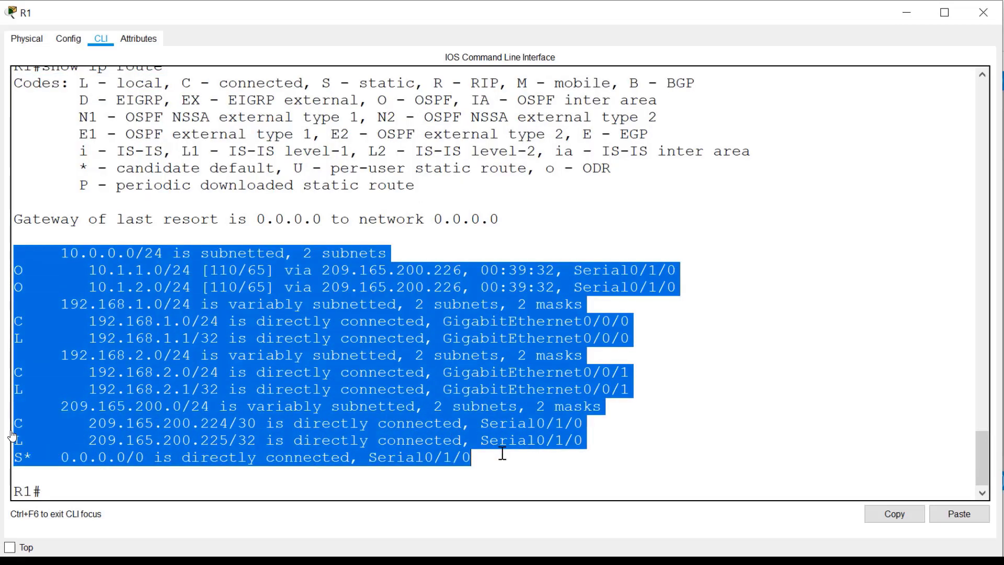
mouse_move(402, 394)
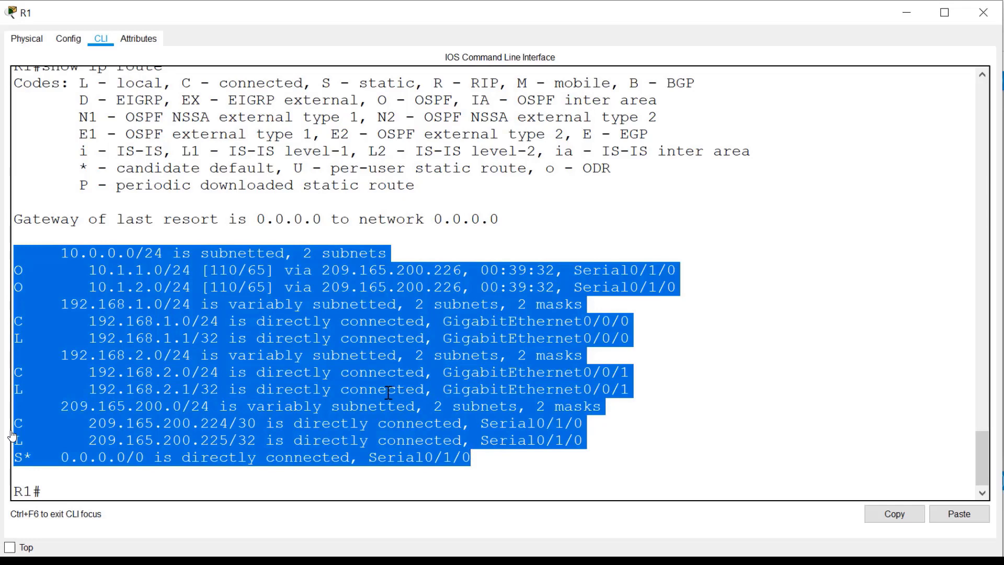
mouse_move(75, 270)
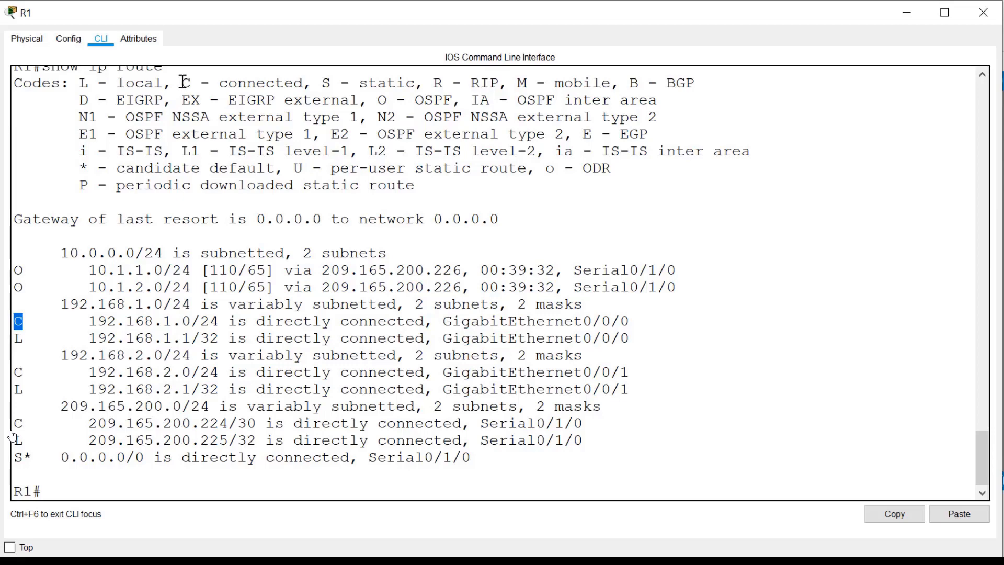
Step: Highlight the O source code at the start of the 10.1.1.0/24 OSPF entry
left_click_drag(182, 82, 306, 82)
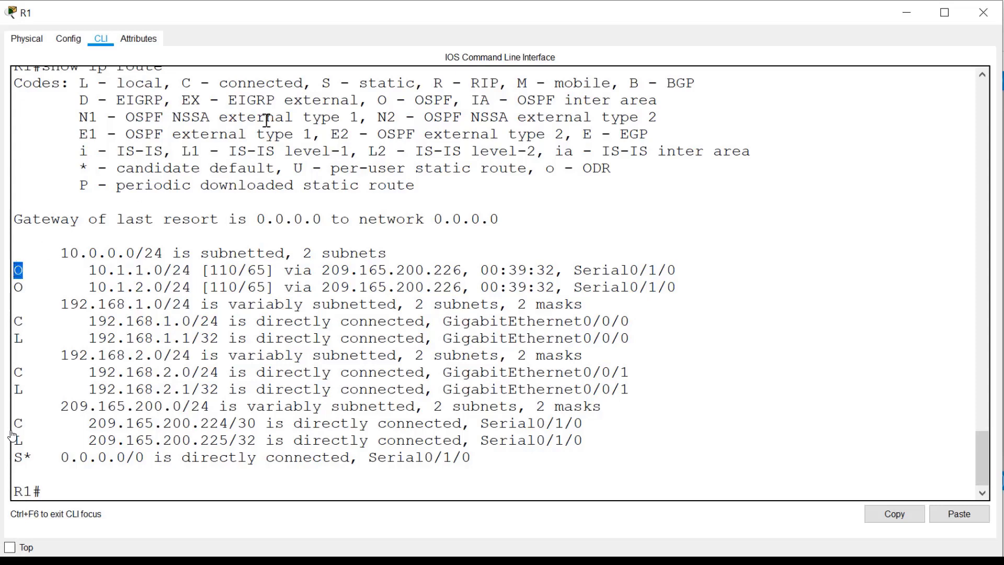
Step: Highlight the administrative distance 110 and next-hop 209.165.200.226 of the 10.1.1.0/24 route
double_click(386, 100)
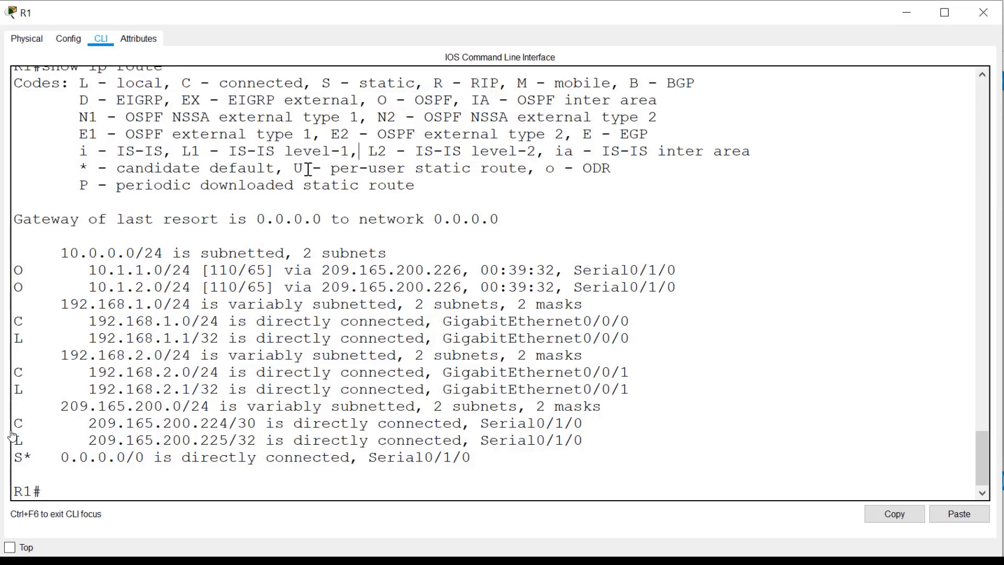
mouse_move(202, 269)
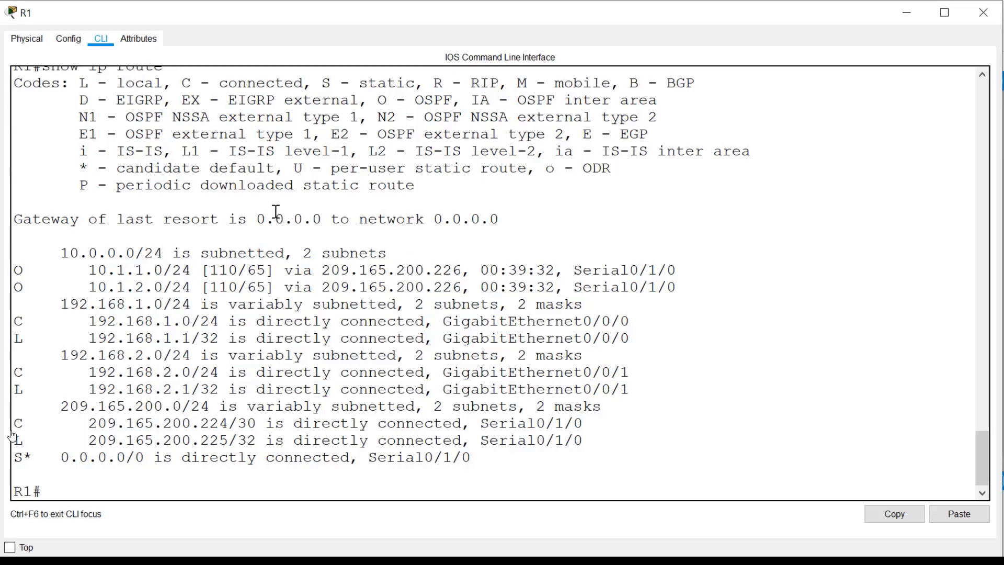
double_click(220, 270)
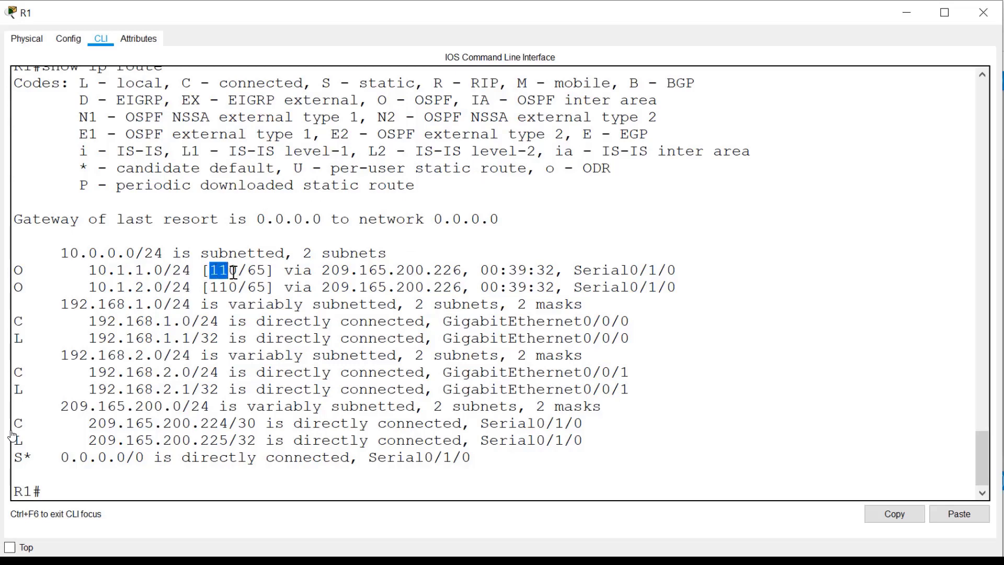
mouse_move(412, 234)
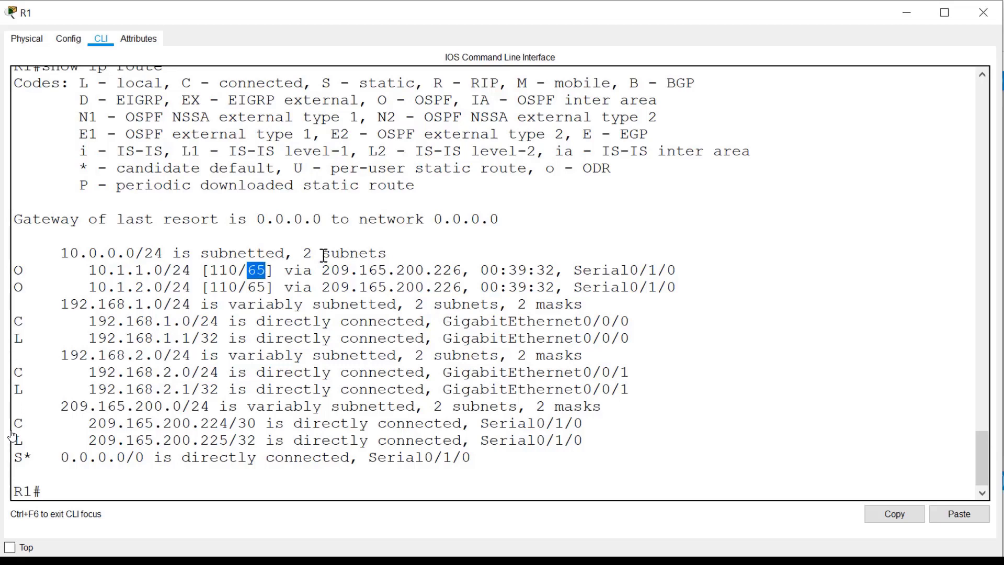
mouse_move(326, 252)
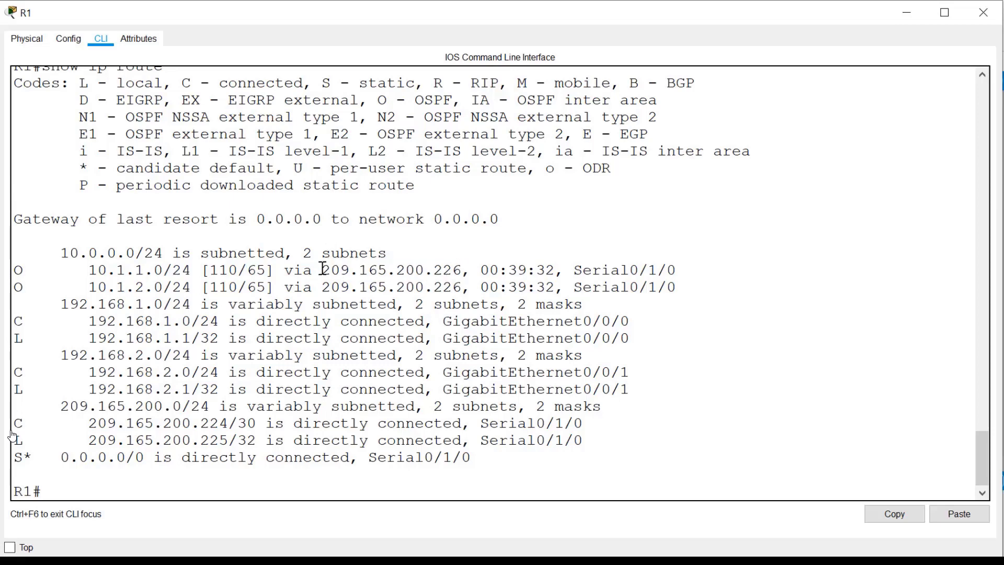
left_click_drag(323, 270, 465, 270)
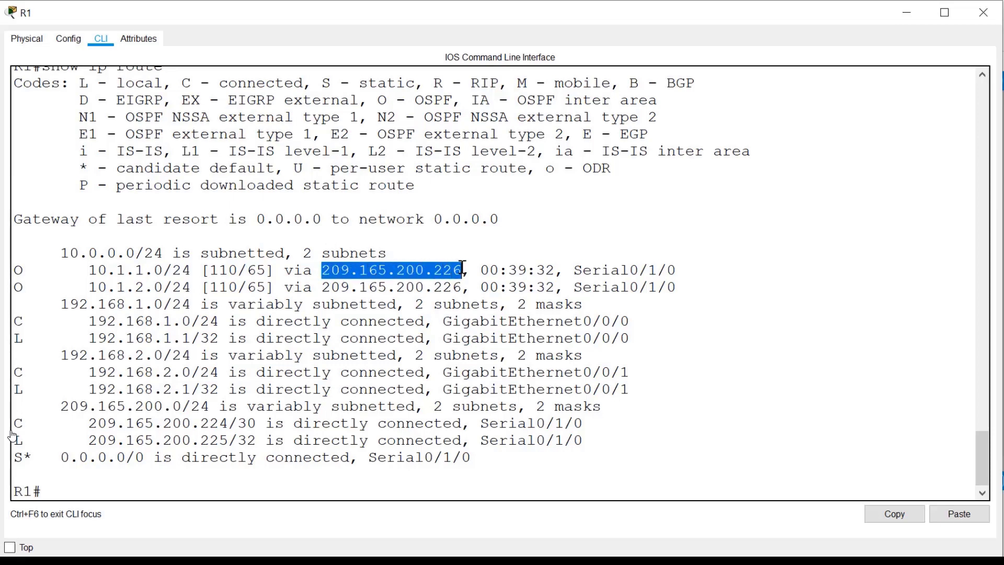
mouse_move(491, 250)
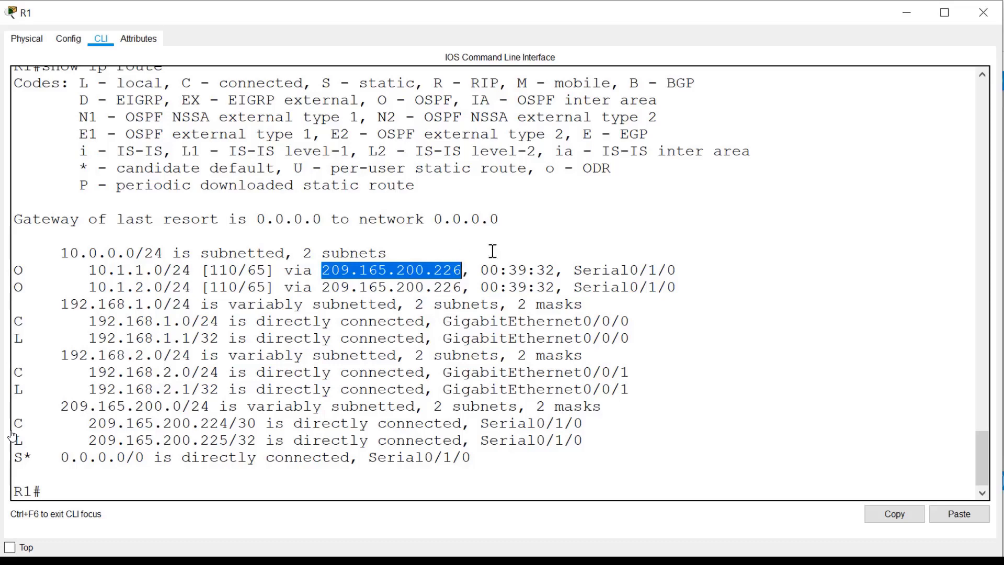
mouse_move(558, 231)
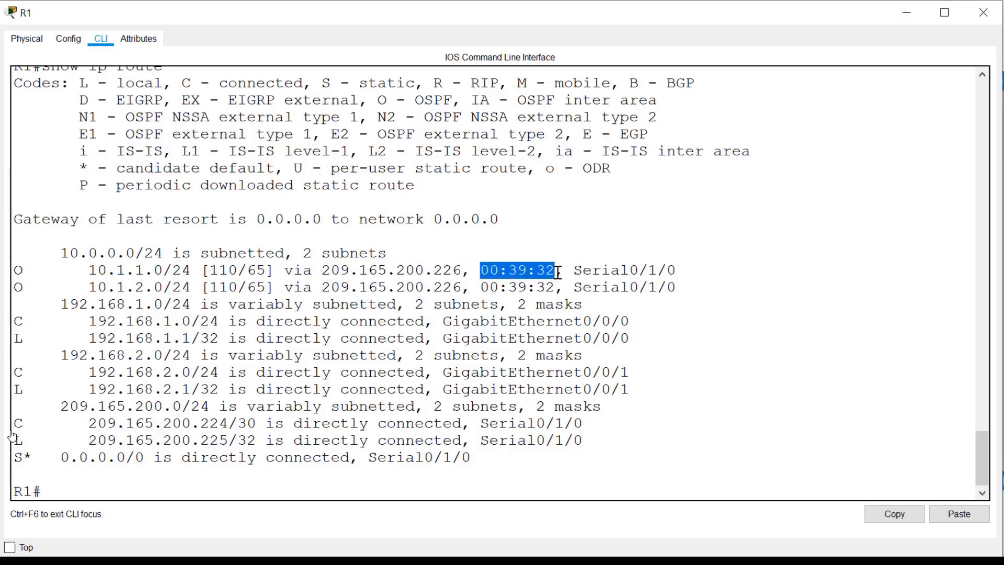
mouse_move(595, 227)
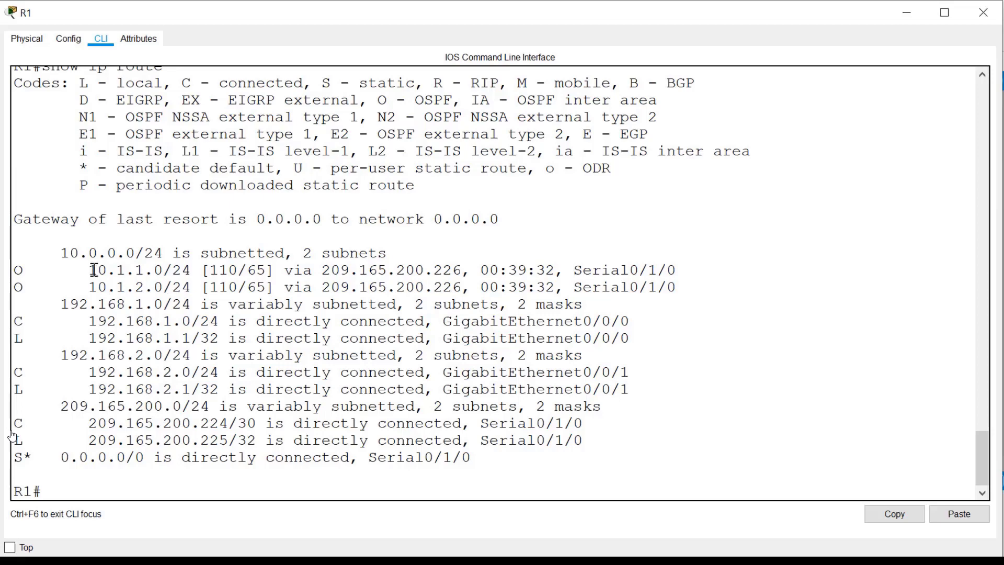
mouse_move(13, 255)
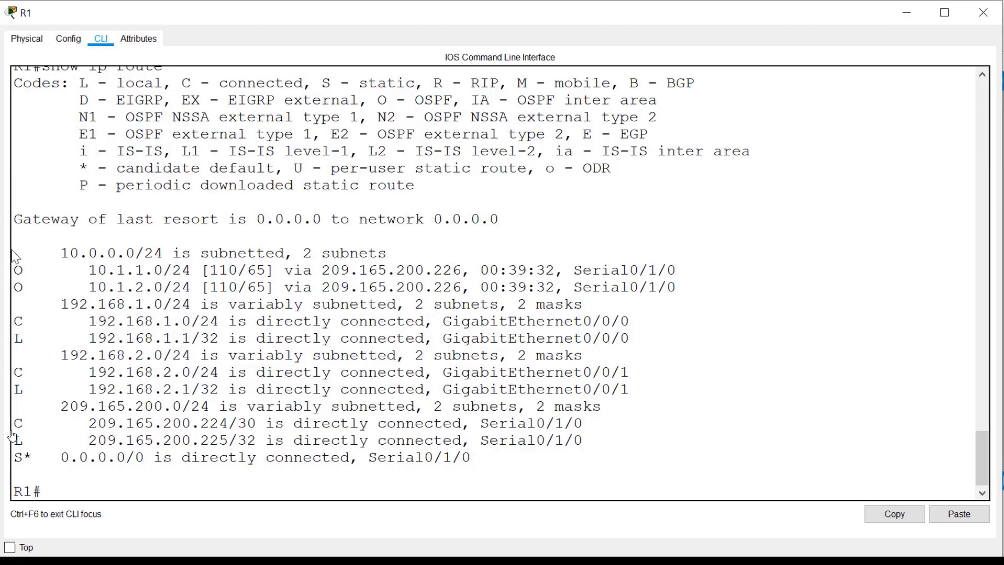
Step: Highlight the L local code and the GigabitEthernet0/0/0 exit interface of the 192.168.1.1/32 route
double_click(64, 252)
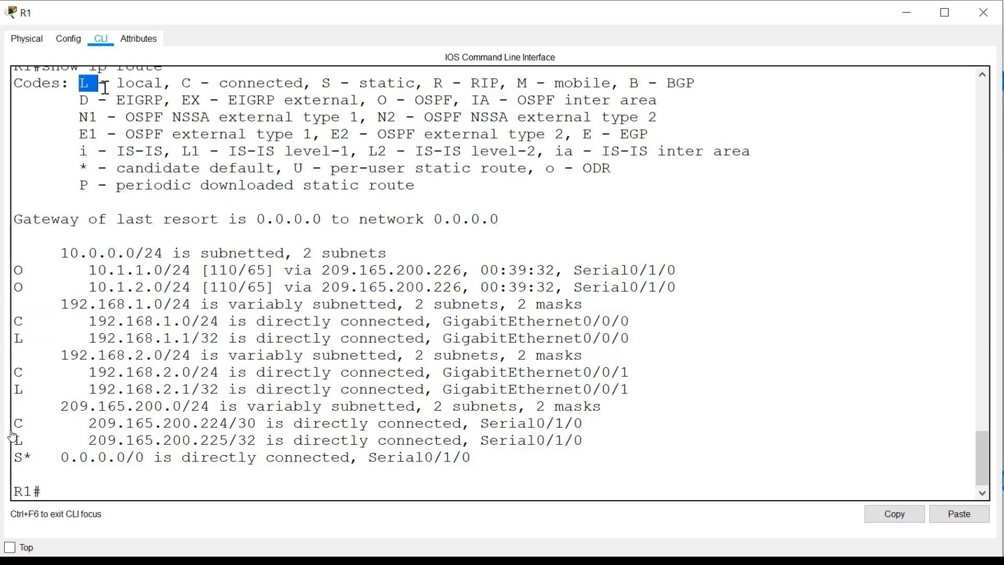
left_click_drag(81, 83, 165, 84)
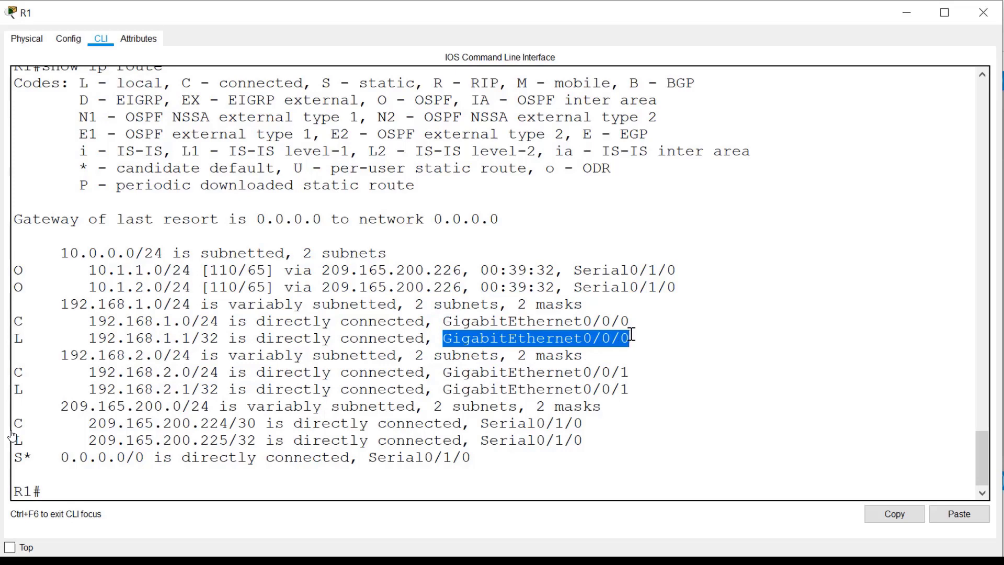
left_click(220, 452)
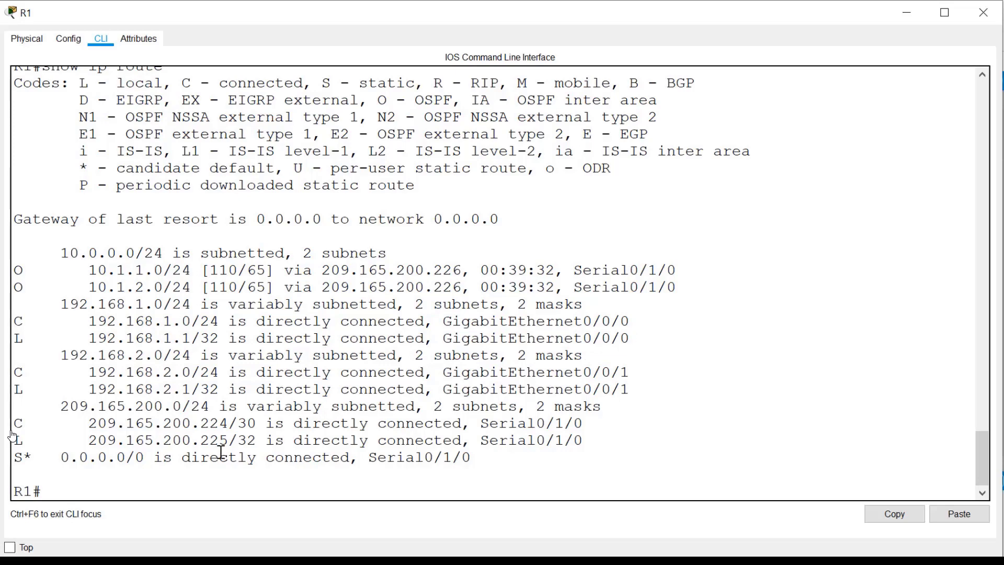
Step: Examine the 10.1.2.0 OSPF destination entry and return to the R1# prompt
key("enter")
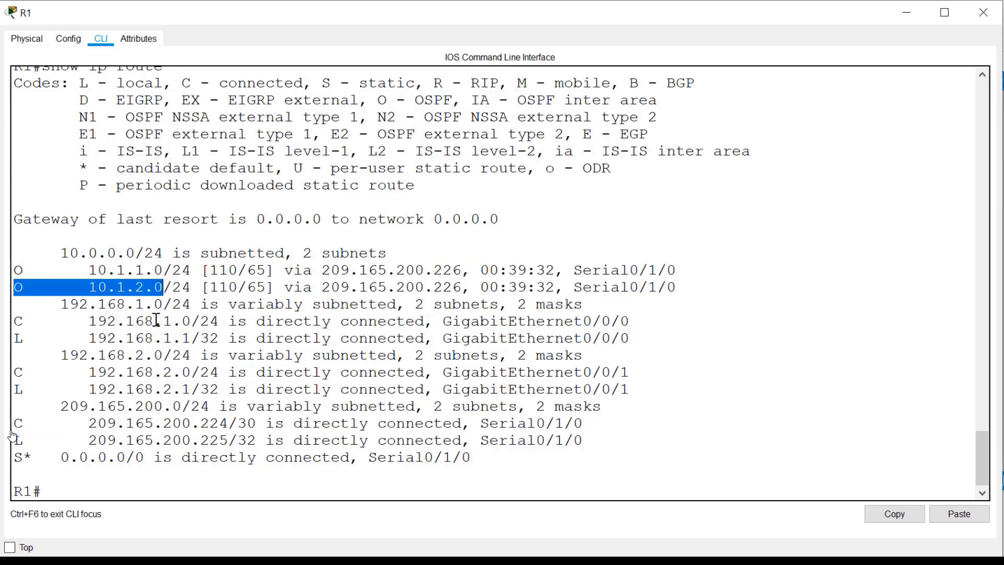
mouse_move(323, 259)
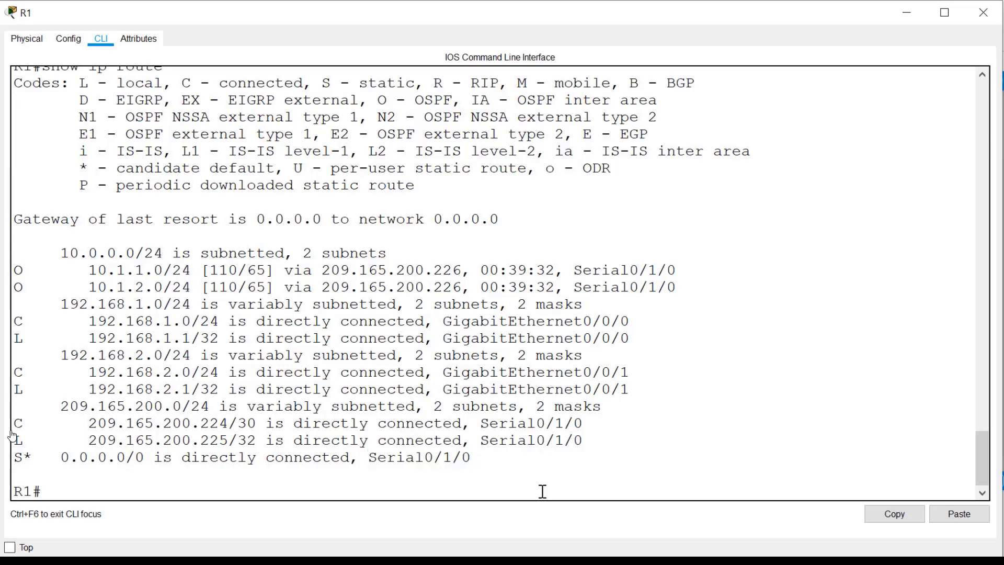
key("enter")
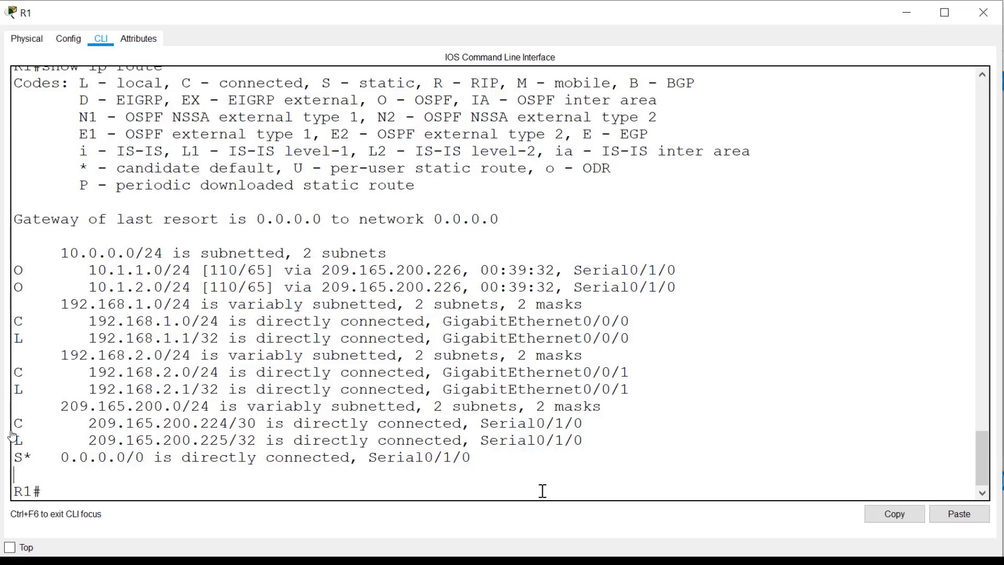